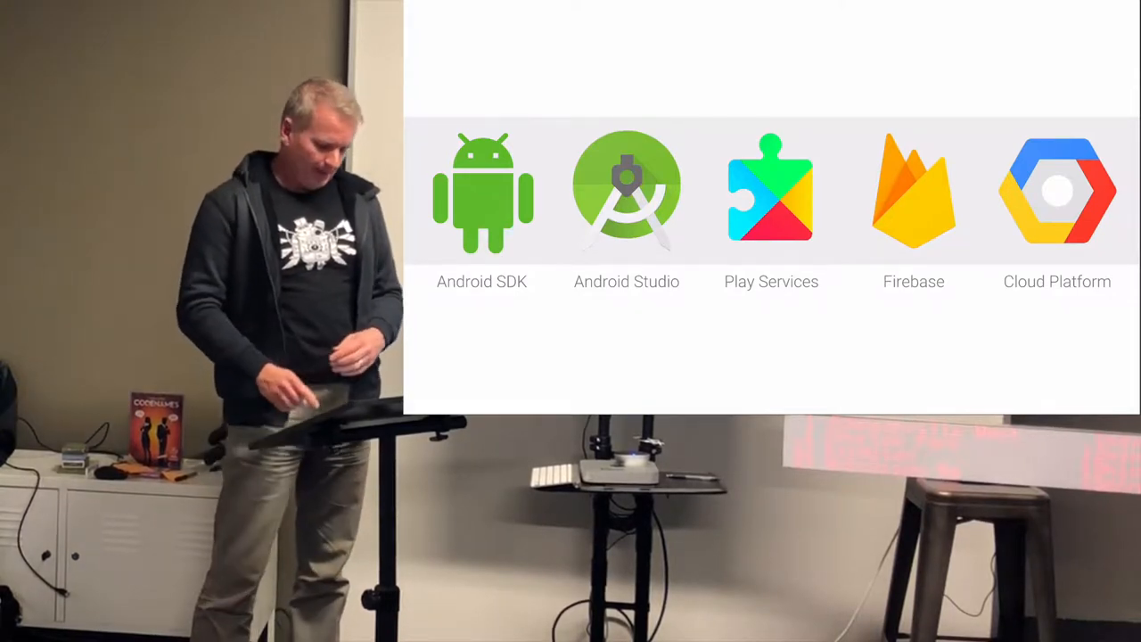
{"action": "key", "text": "Right"}
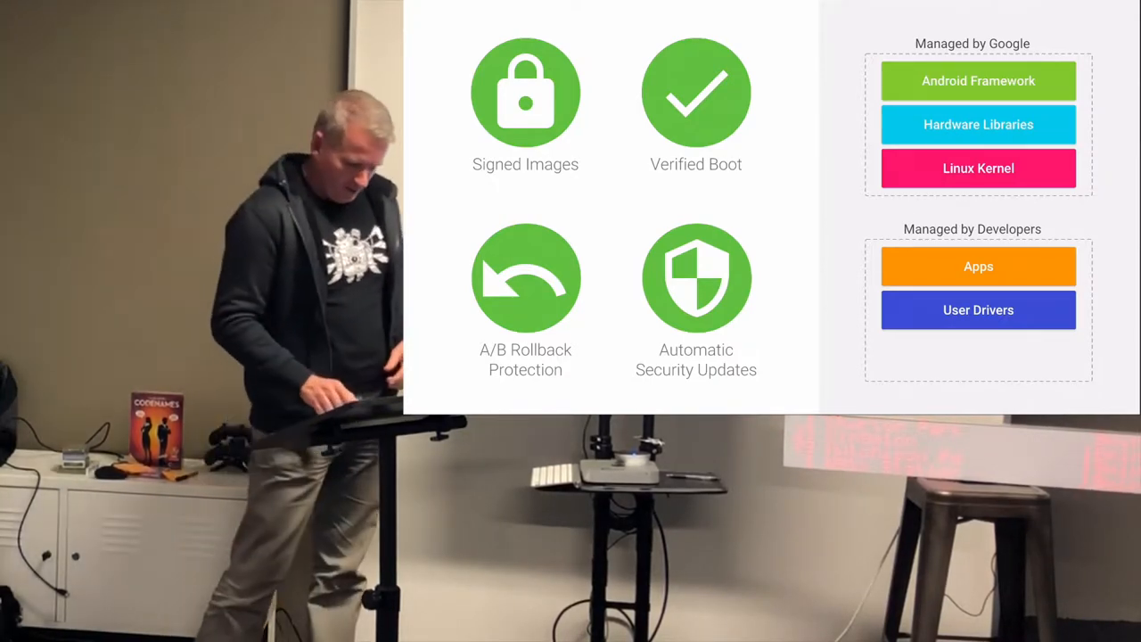
{"action": "key", "text": "right"}
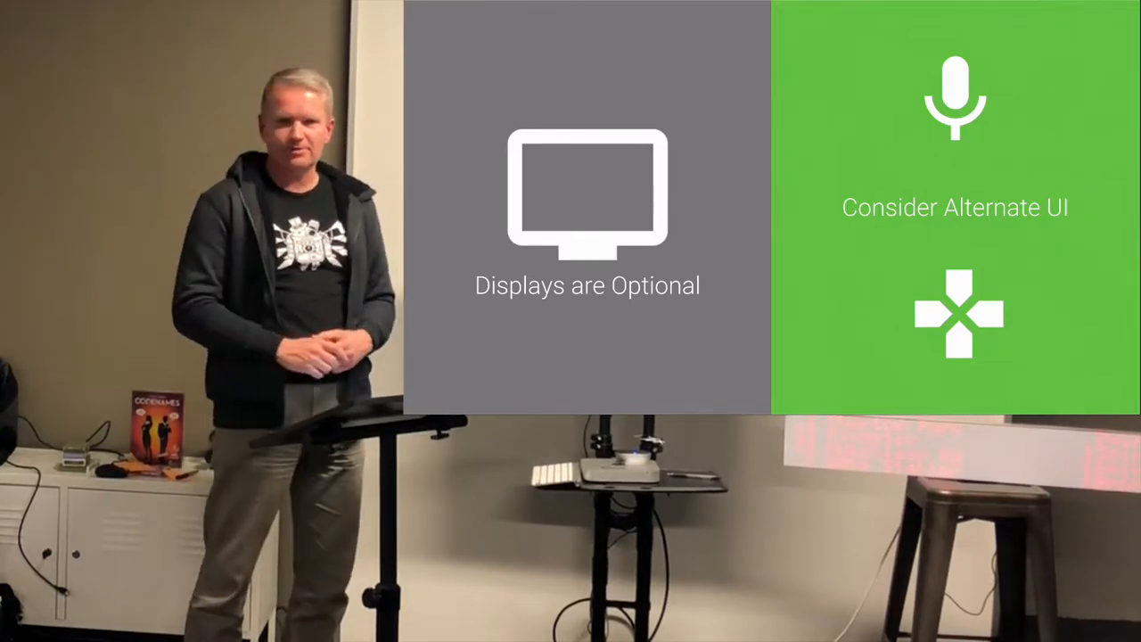
{"action": "key", "text": "Right"}
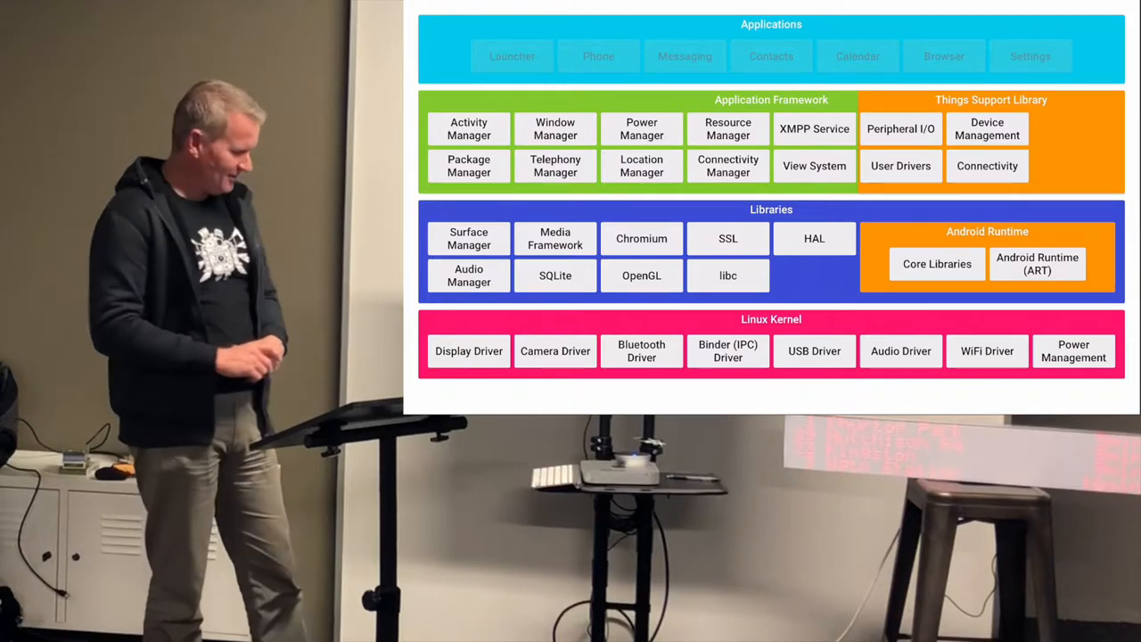
{"action": "left_click", "coordinate": [901, 128]}
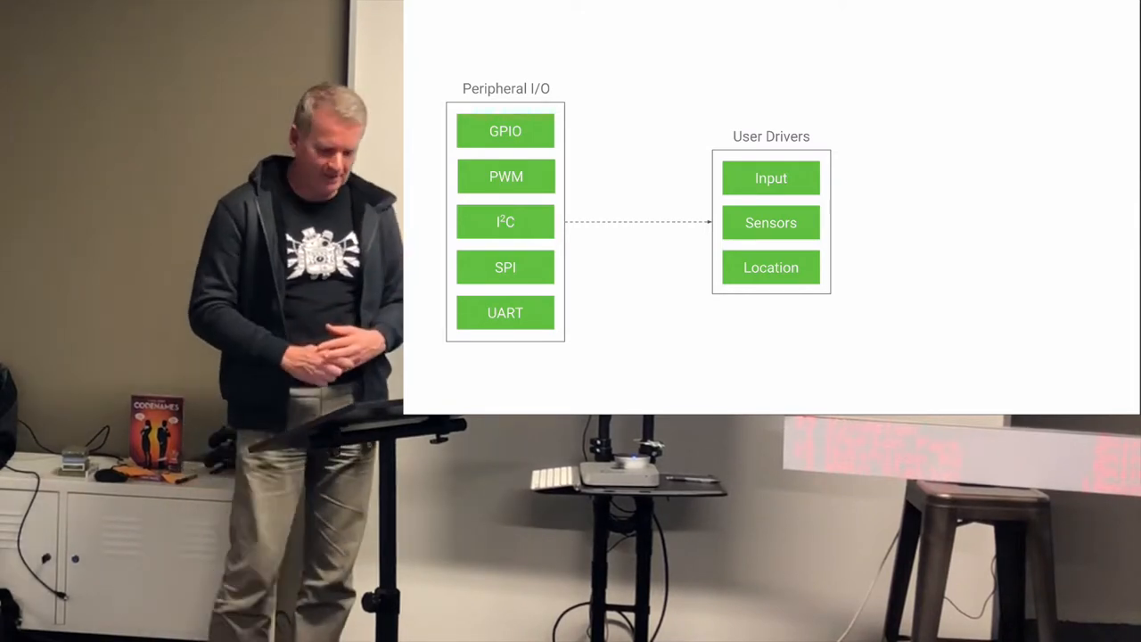
{"action": "key", "text": "right"}
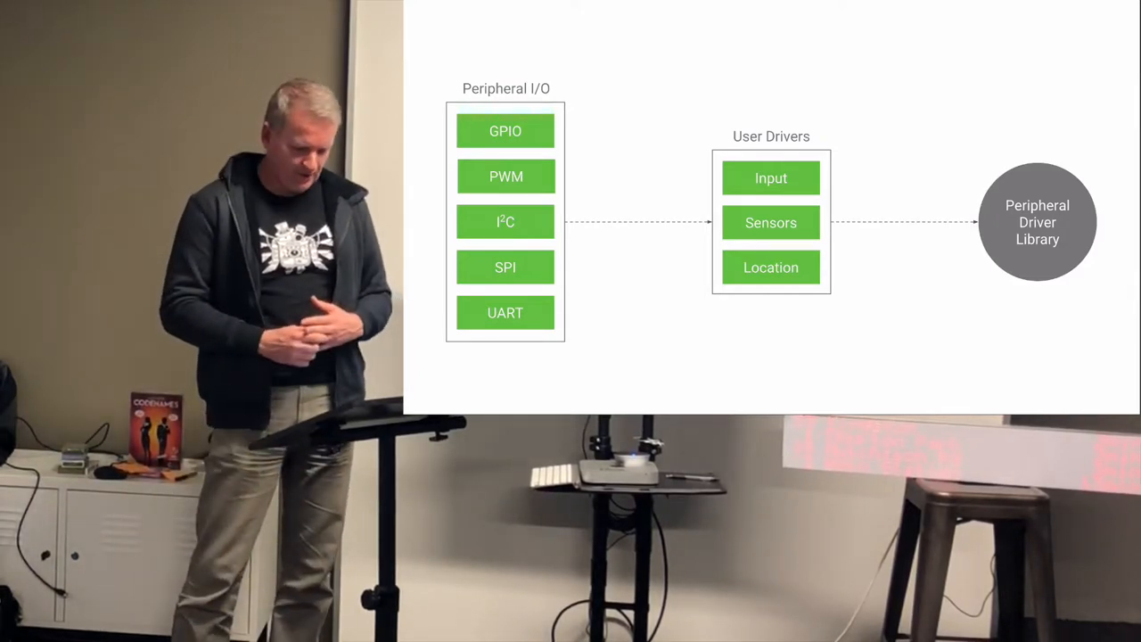
{"action": "key", "text": "Right"}
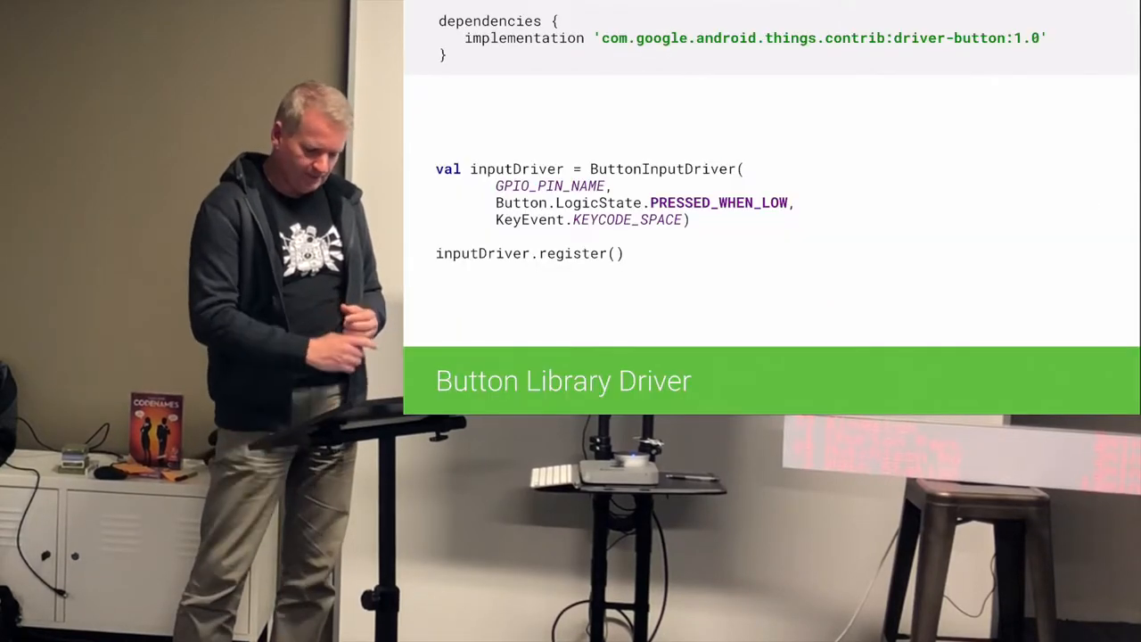